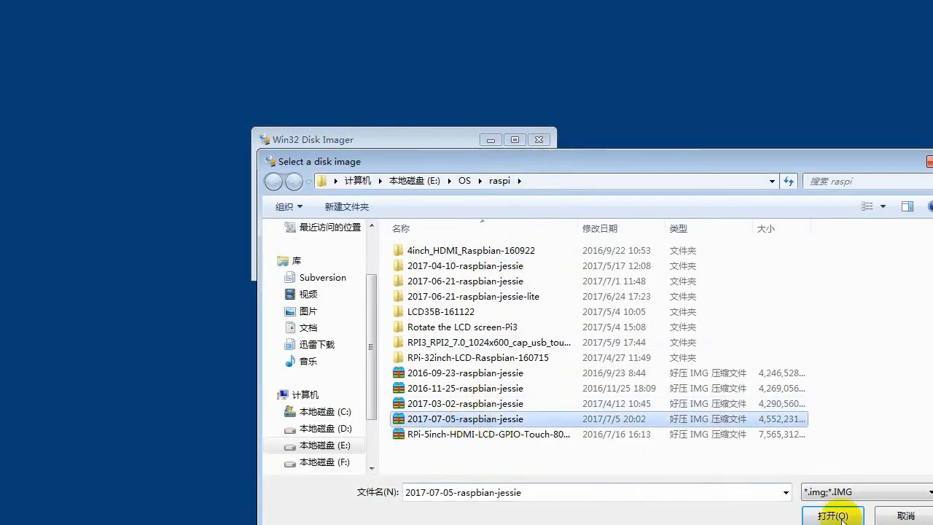
Write the 2017-07-05 raspbian-jessie image to the SD card, confirming overwrite and the success message.
{"action": "left_click", "coordinate": [833, 515]}
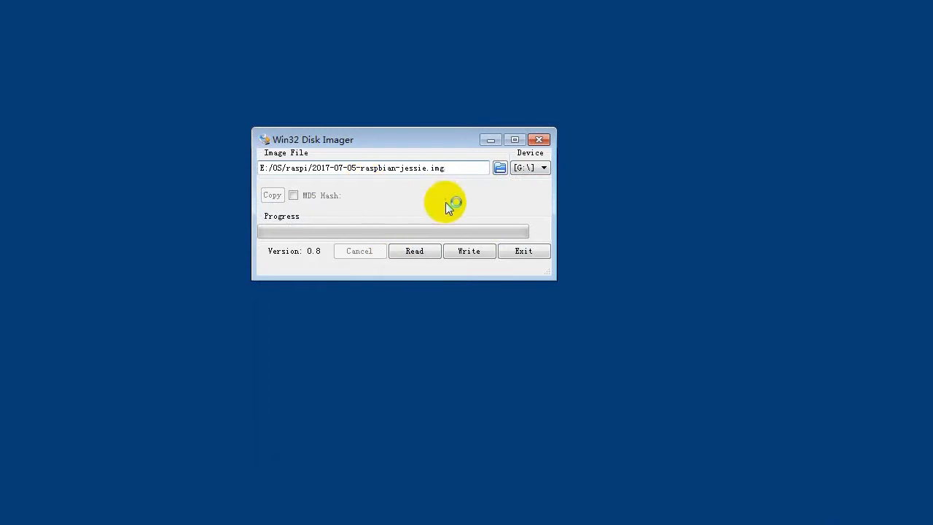
{"action": "left_click", "coordinate": [470, 251]}
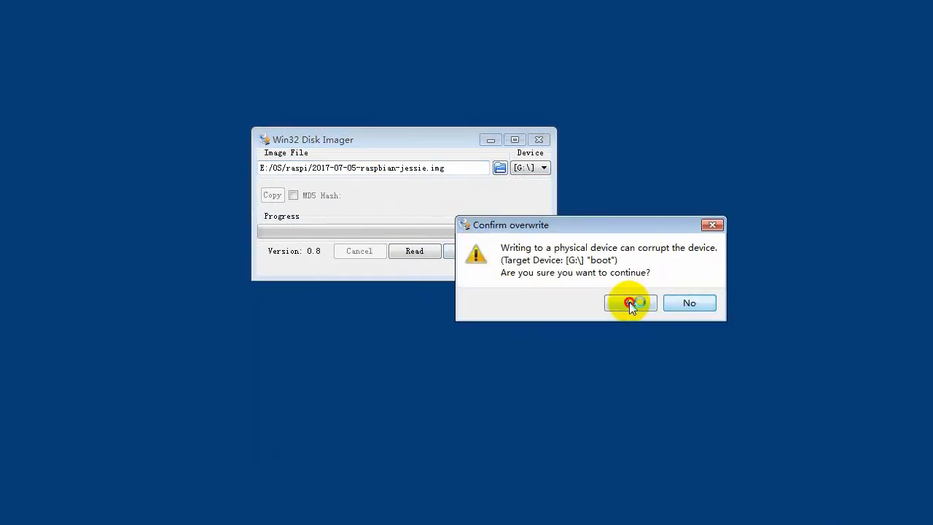
{"action": "left_click", "coordinate": [630, 302]}
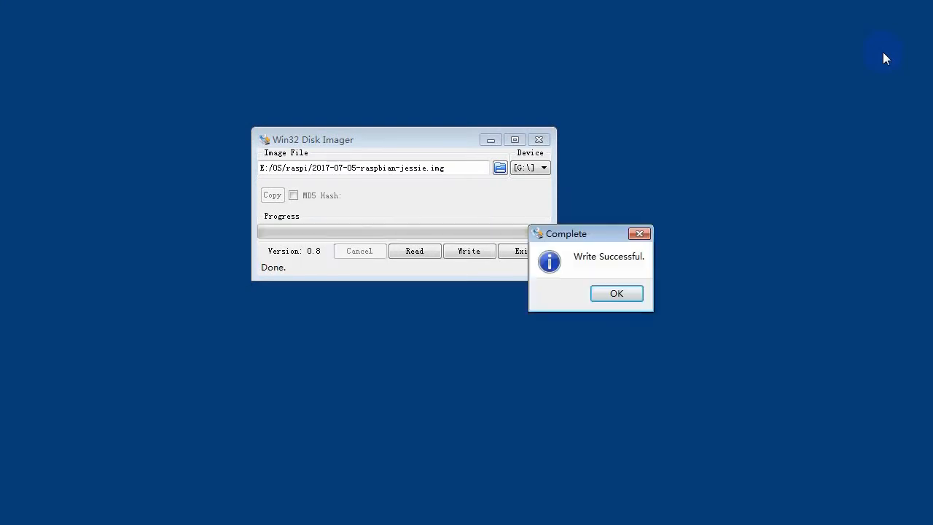
{"action": "left_click", "coordinate": [615, 293]}
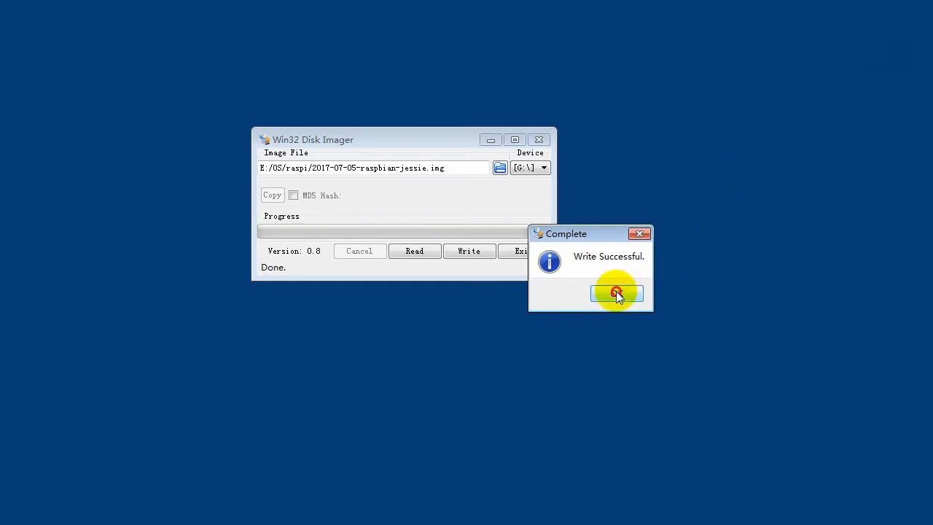
{"action": "left_click", "coordinate": [615, 292]}
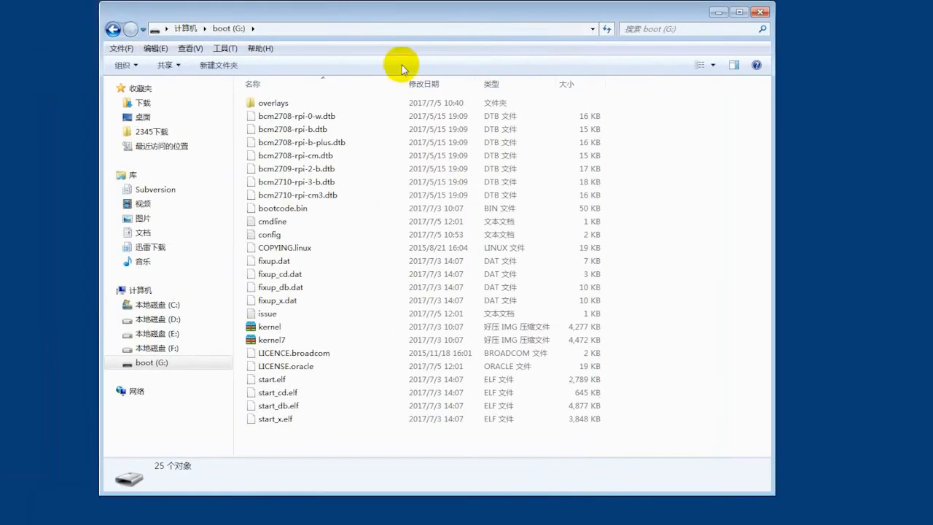
Edit the boot drive's config file in Notepad, adding the hdmi driver setting line at the end.
{"action": "left_click", "coordinate": [269, 234]}
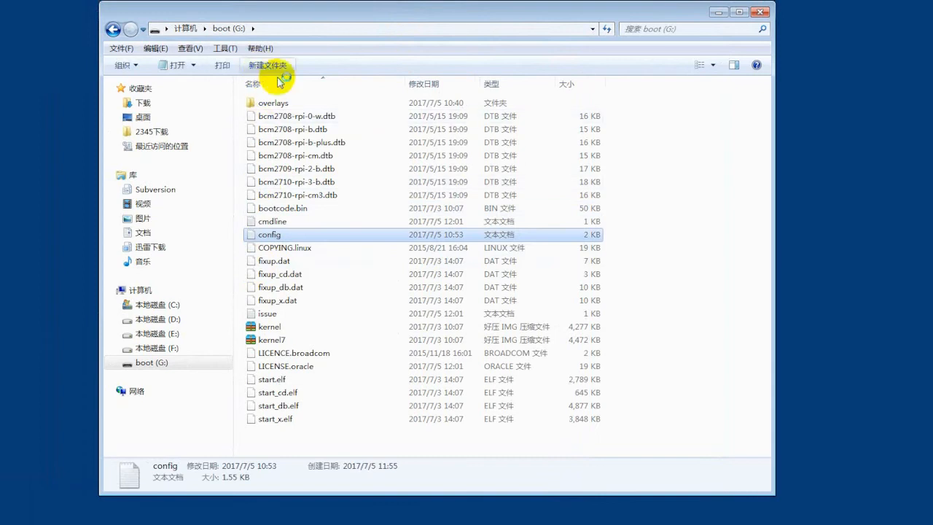
{"action": "double_click", "coordinate": [268, 233]}
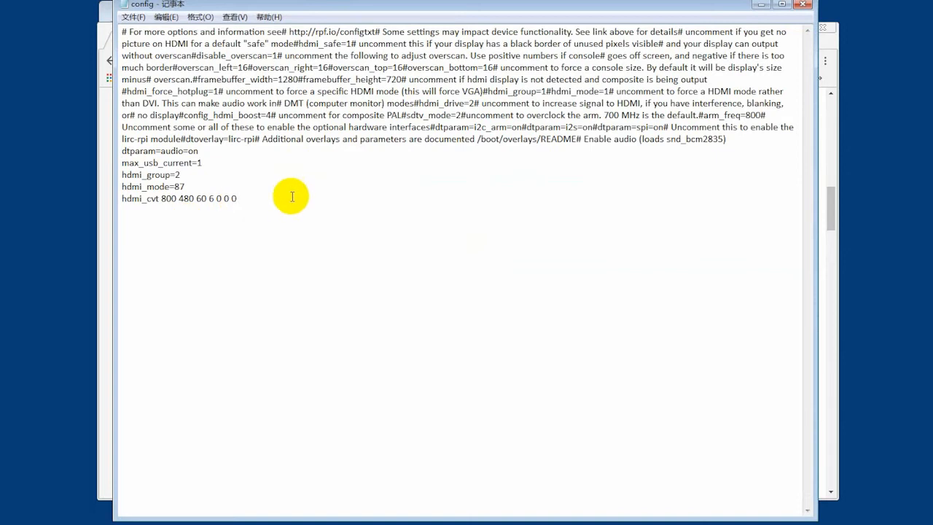
{"action": "type", "text": "hdm"}
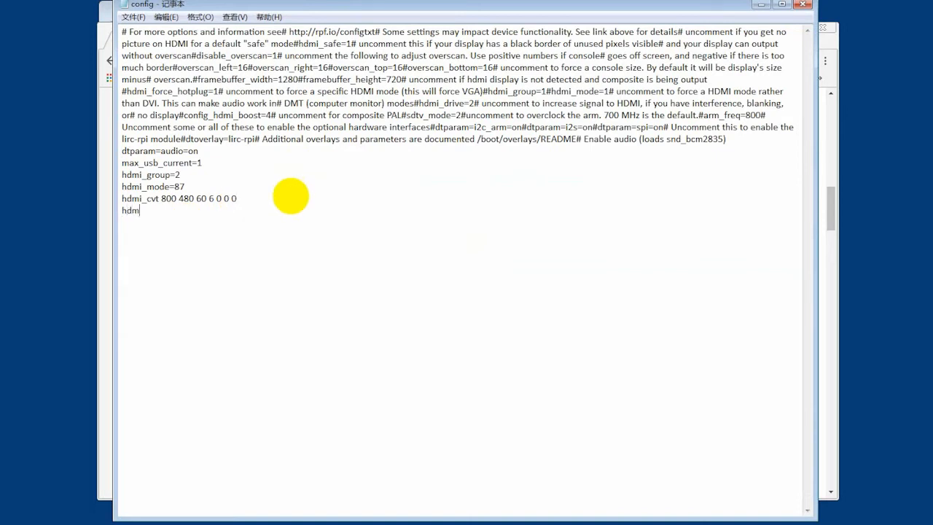
{"action": "type", "text": "_driver"}
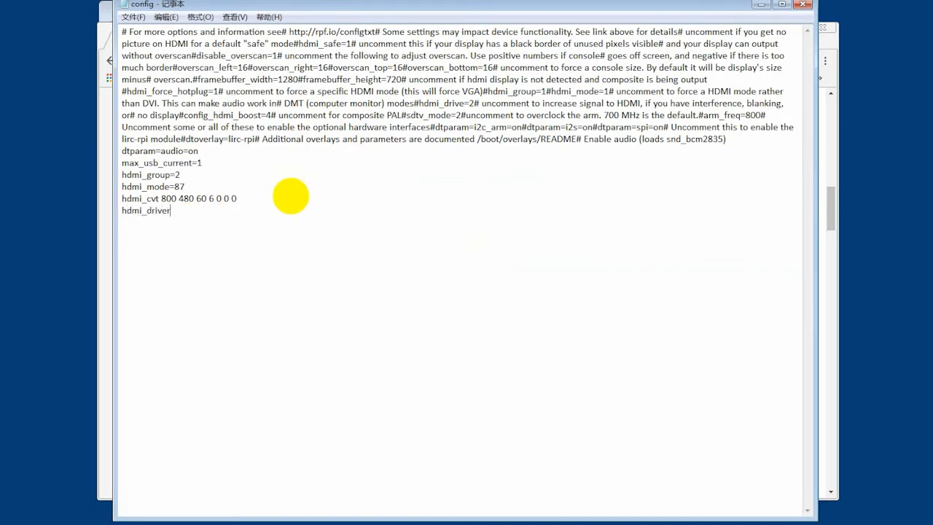
{"action": "type", "text": "="}
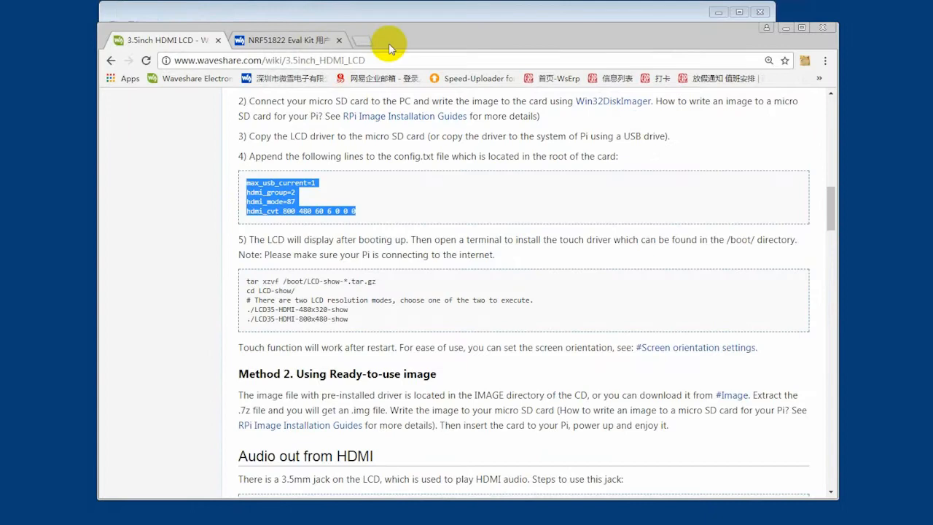
Return to the 3.5inch HDMI LCD wiki tab and locate the LCD-show driver download link.
{"action": "left_click", "coordinate": [562, 197]}
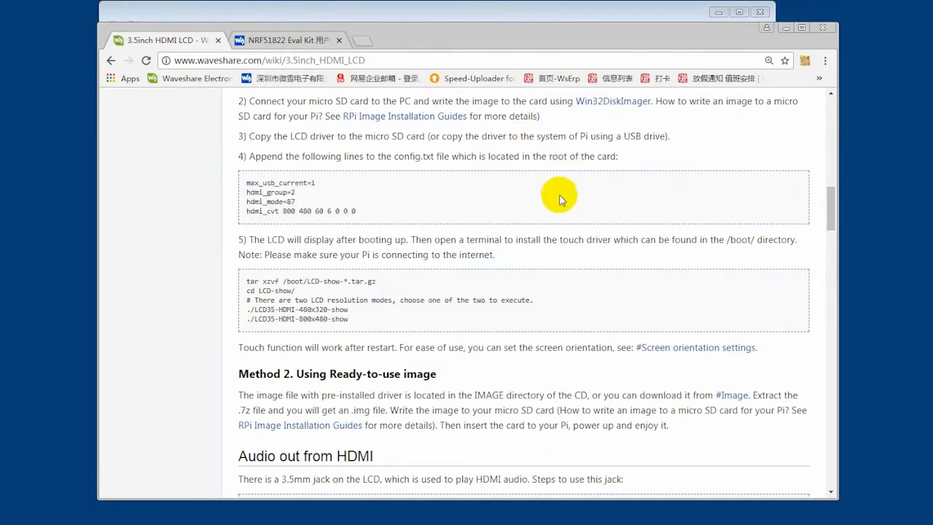
{"action": "scroll", "scroll_direction": "up", "scroll_amount": 3}
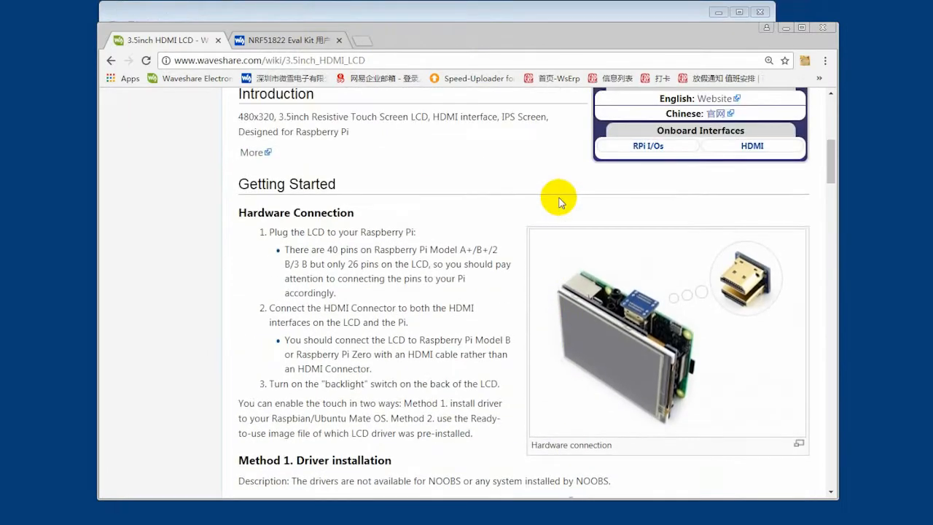
{"action": "scroll", "scroll_direction": "down", "scroll_amount": 3}
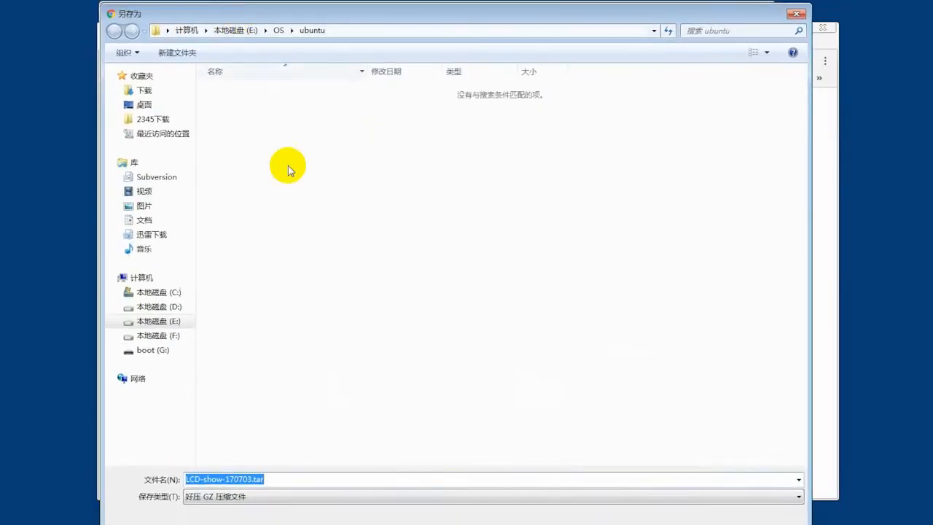
Save LCD-show-170703 into E:\OS\raspi replacing the old copy, then paste it onto boot (G:).
{"action": "left_click", "coordinate": [114, 30]}
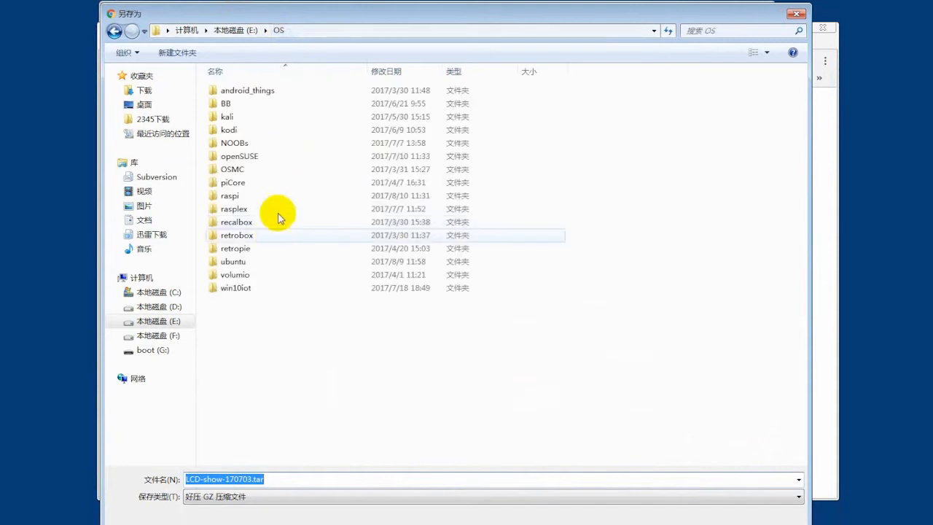
{"action": "double_click", "coordinate": [233, 209]}
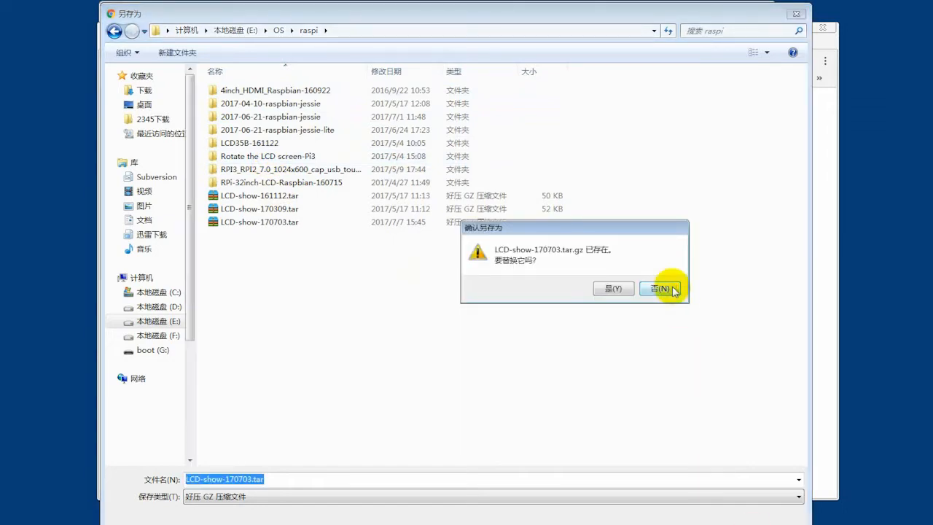
{"action": "left_click", "coordinate": [663, 288]}
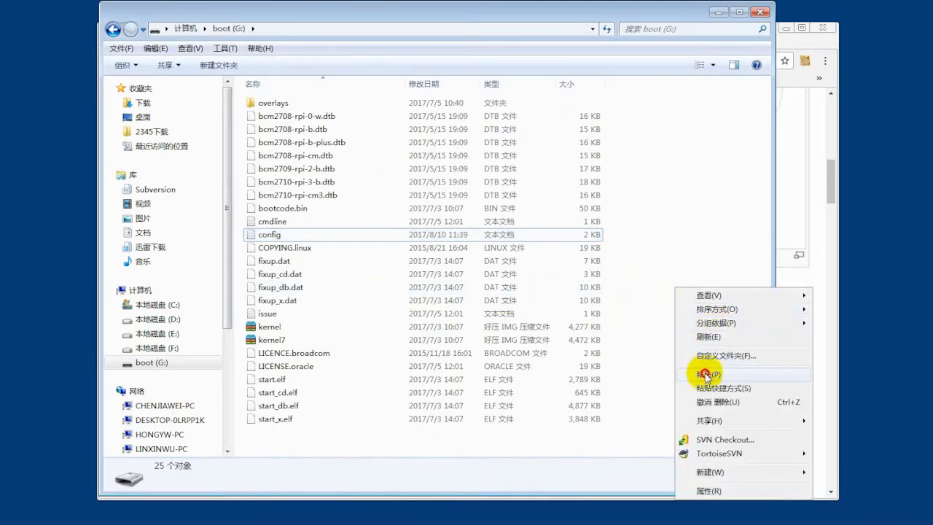
{"action": "left_click", "coordinate": [706, 373]}
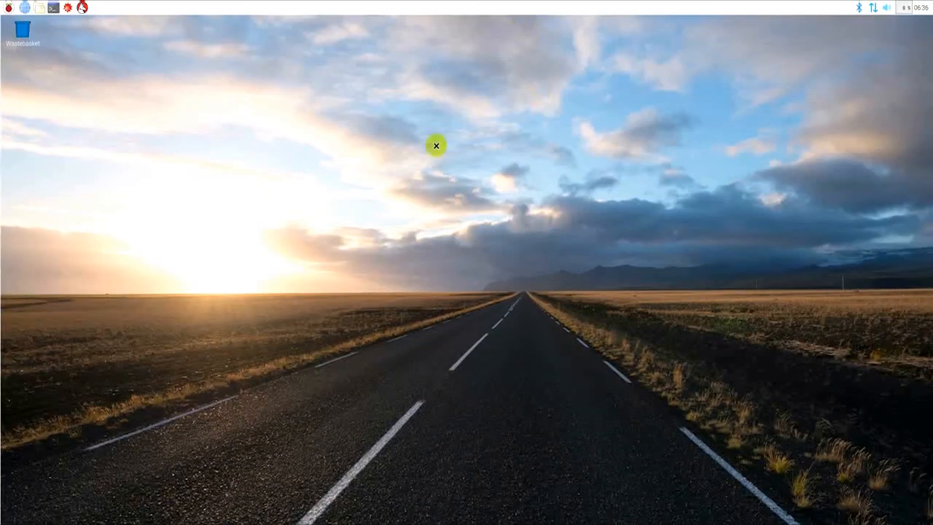
Extract the driver with tar xzvf /boot/LCD-show-170703.tar.gz in LXTerminal.
{"action": "left_click", "coordinate": [56, 9]}
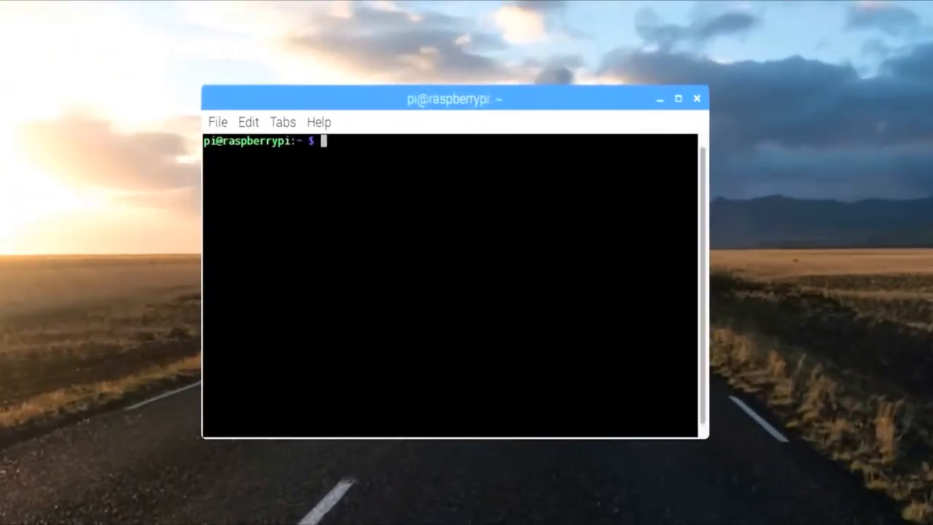
{"action": "left_click_drag", "start_coordinate": [452, 99], "coordinate": [452, 88]}
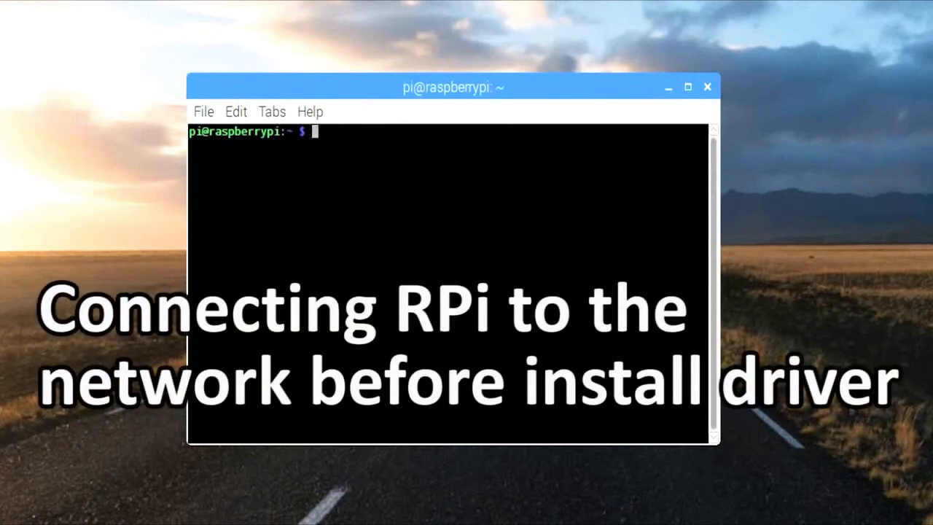
{"action": "type", "text": "ta"}
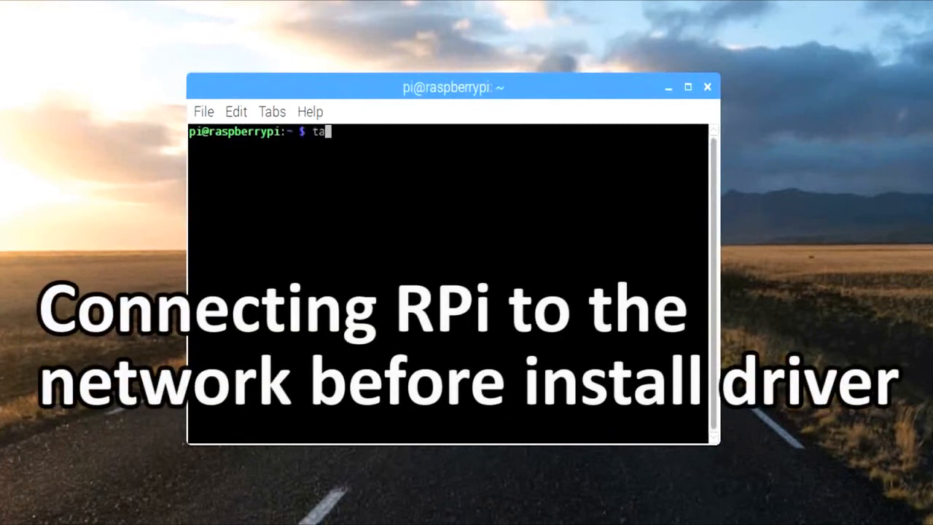
{"action": "type", "text": "r"}
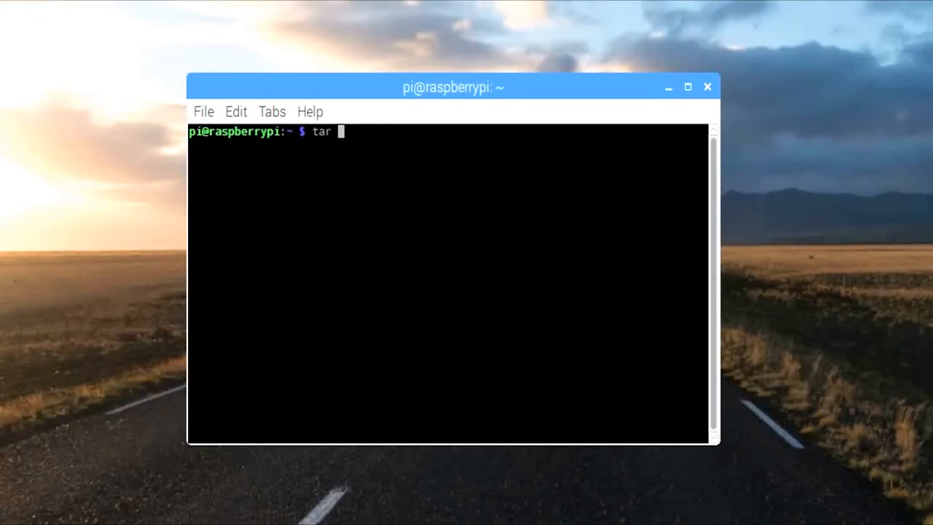
{"action": "type", "text": "xzvf"}
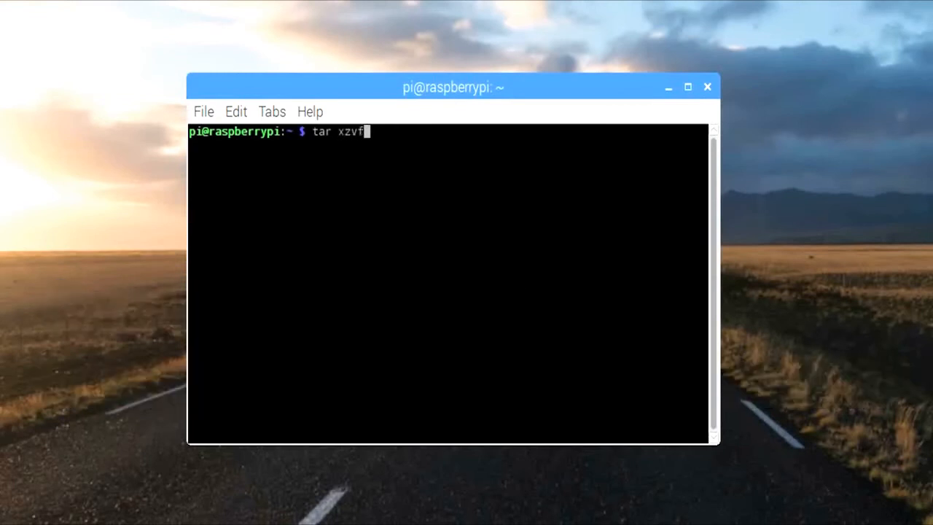
{"action": "type", "text": "/boot"}
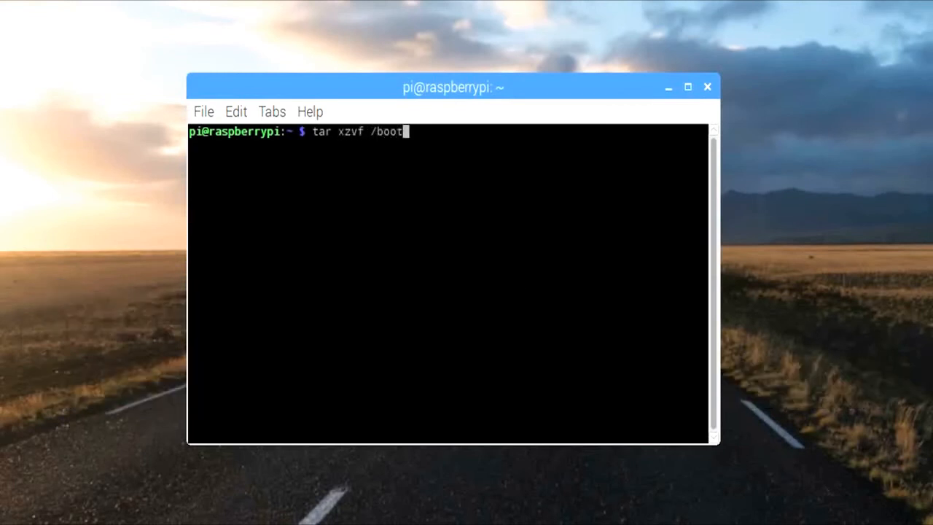
{"action": "type", "text": "/LCD-show-170703.tar.gz"}
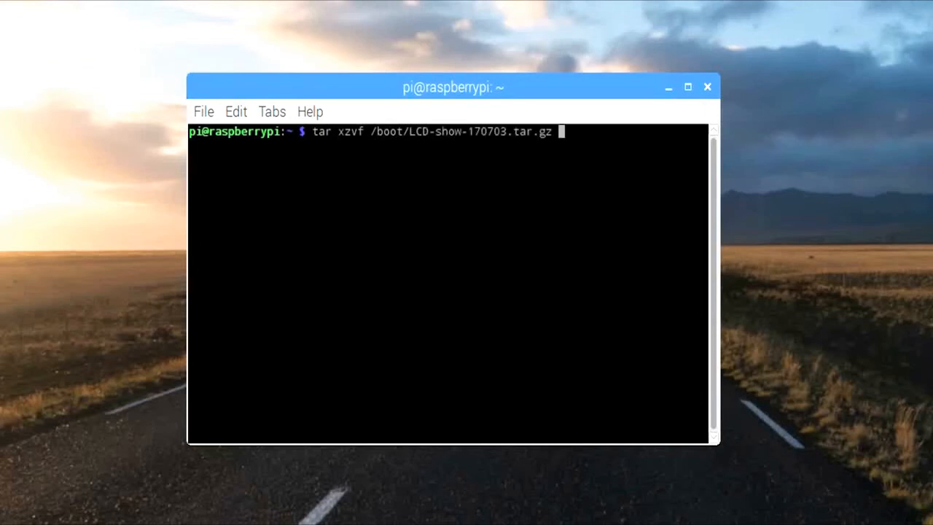
{"action": "key", "text": "Return"}
{"action": "type", "text": "ls"}
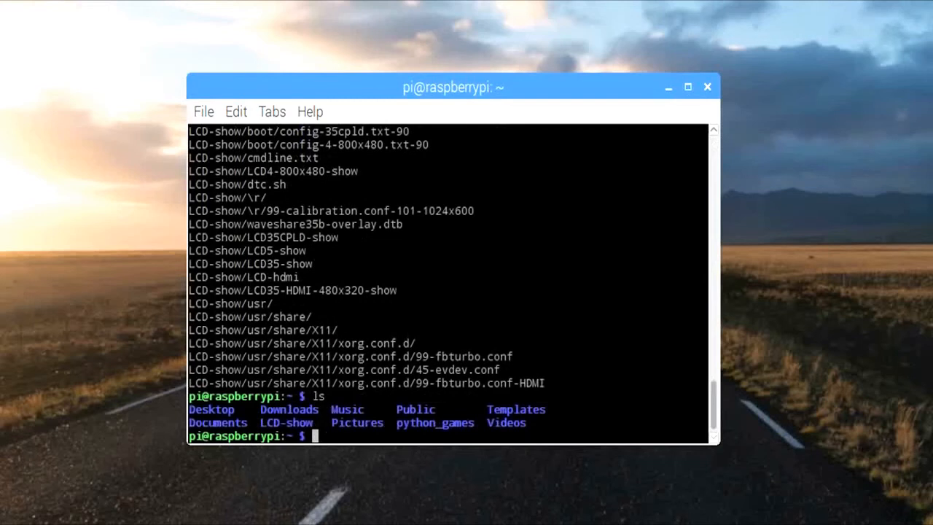
Change into the extracted LCD-show folder.
{"action": "type", "text": "c"}
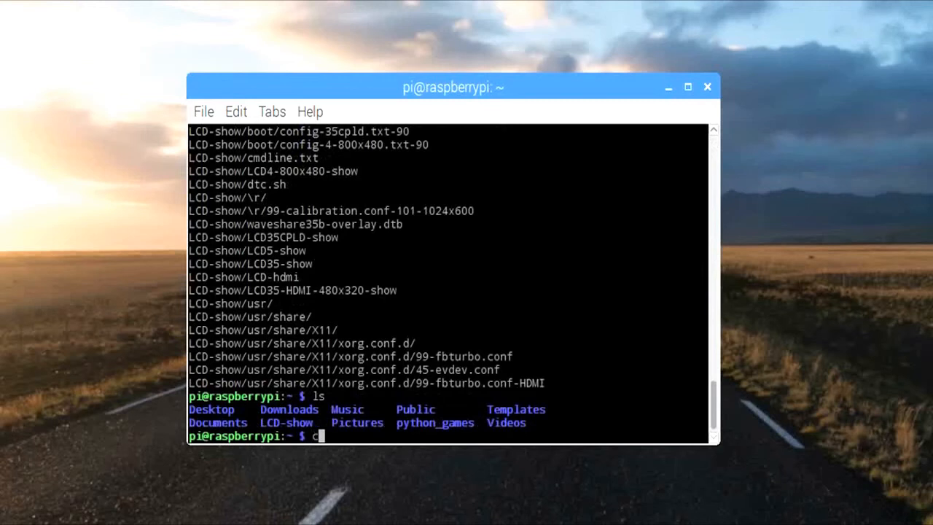
{"action": "type", "text": "d"}
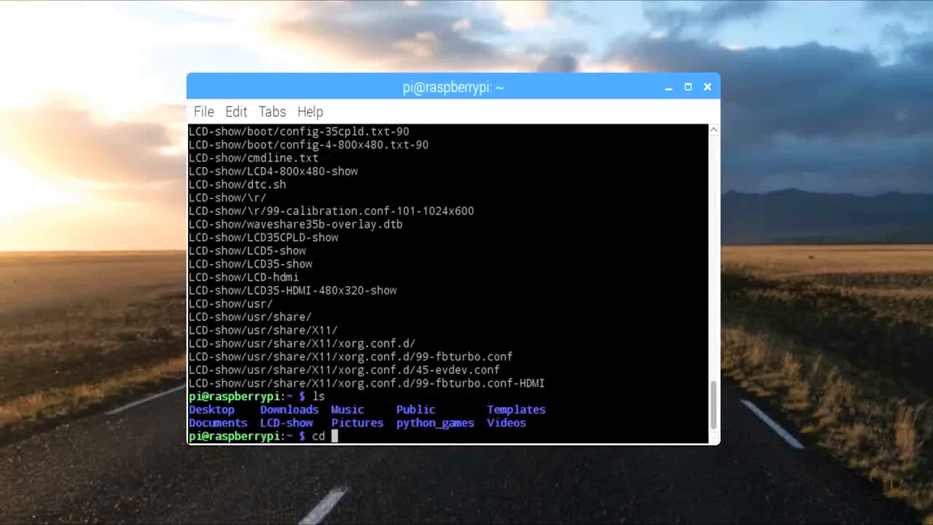
{"action": "key", "text": "Return"}
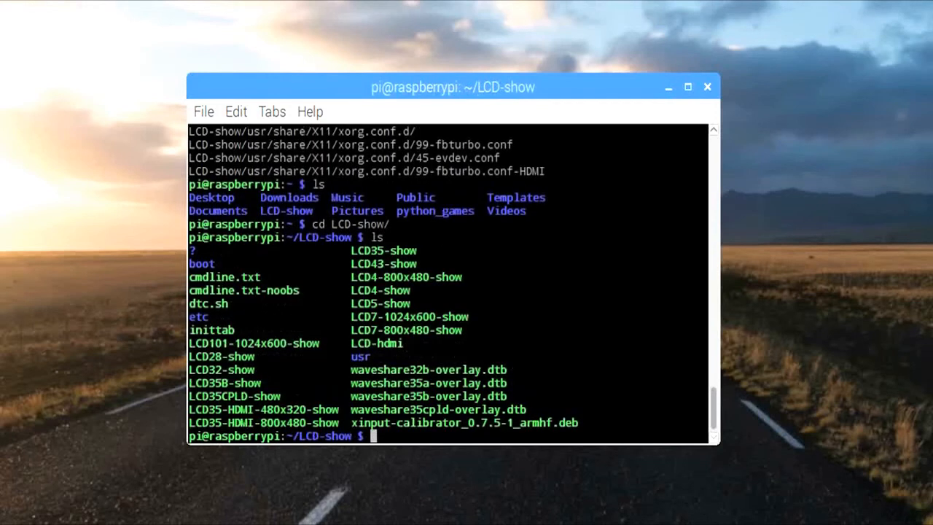
Run ./LCD35-HDMI-480x320-show so the Pi reboots with the desktop on the 3.5inch LCD.
{"action": "type", "text": "."}
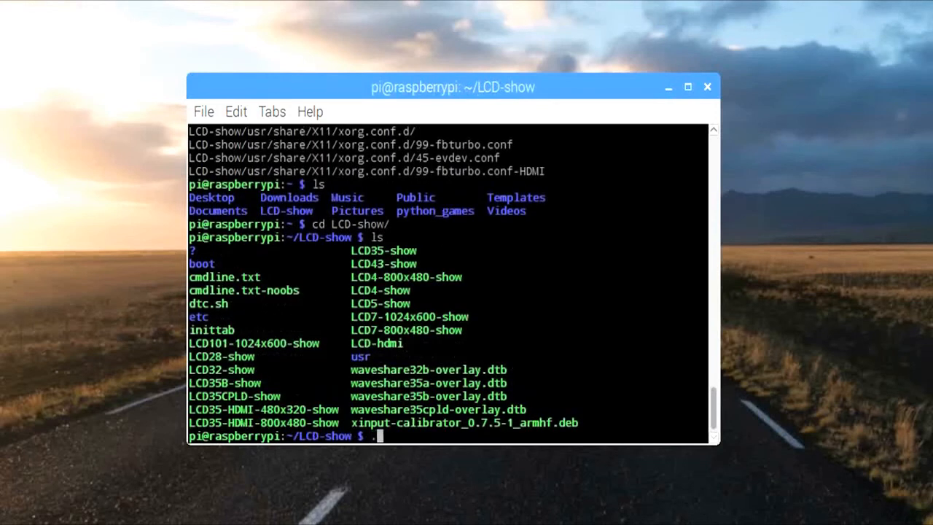
{"action": "type", "text": "./LCD"}
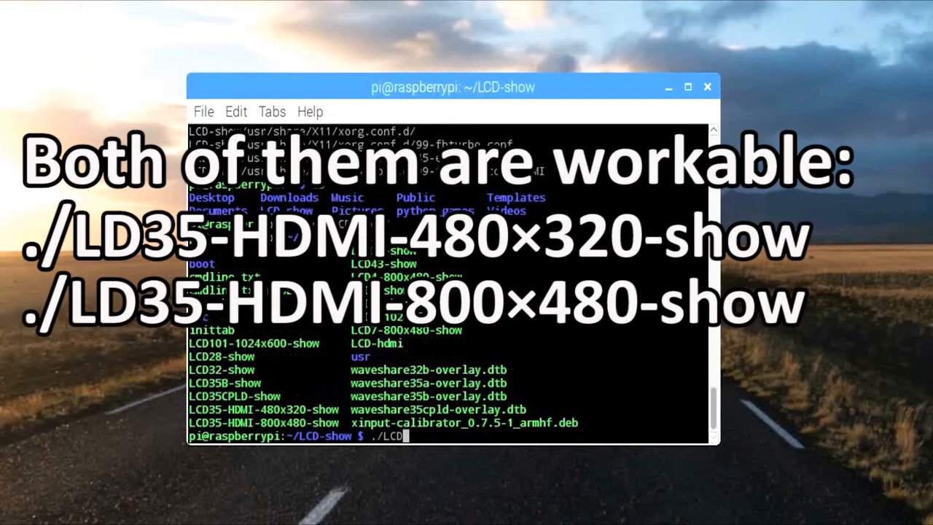
{"action": "type", "text": "35"}
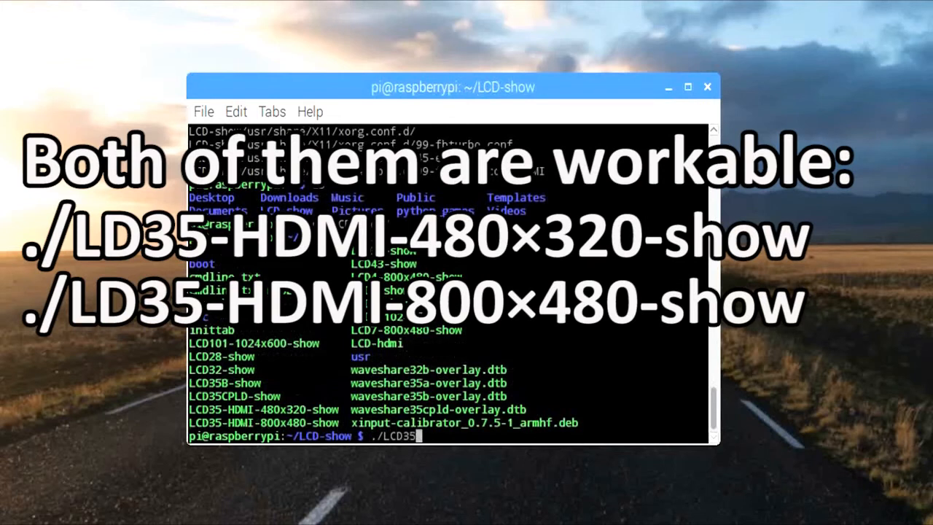
{"action": "type", "text": "HDMI-"}
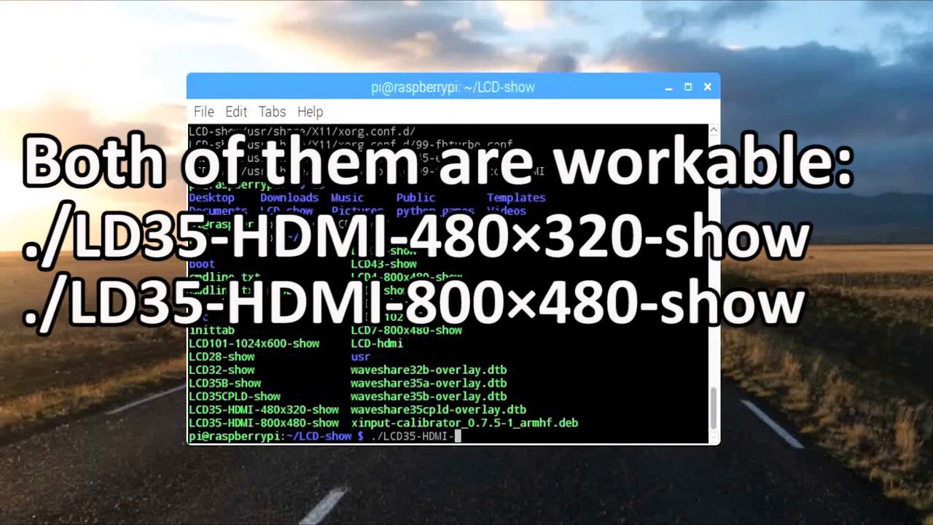
{"action": "type", "text": "480"}
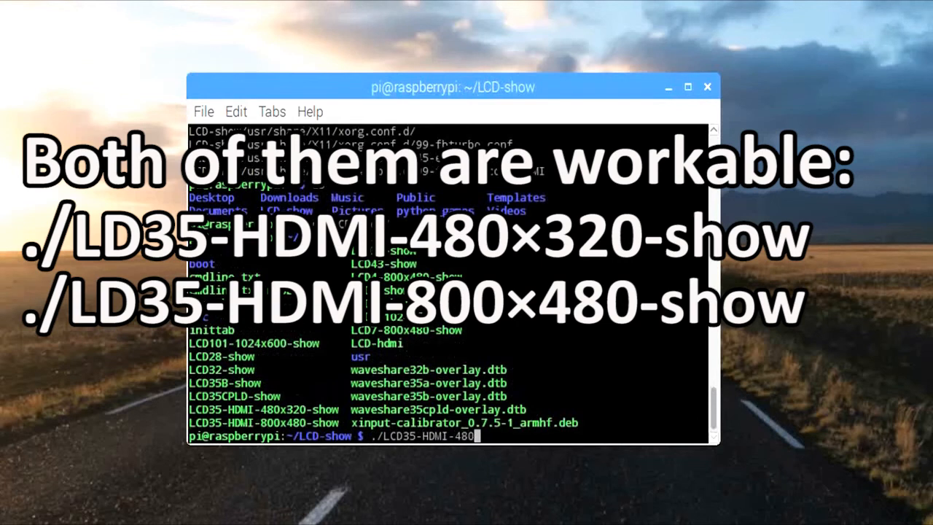
{"action": "key", "text": "Return"}
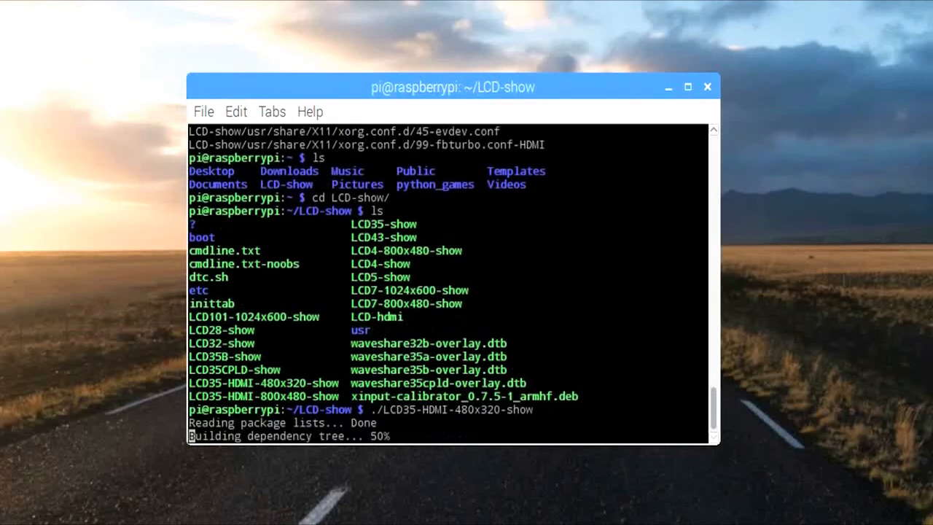
{"action": "scroll", "scroll_direction": "down", "scroll_amount": 3}
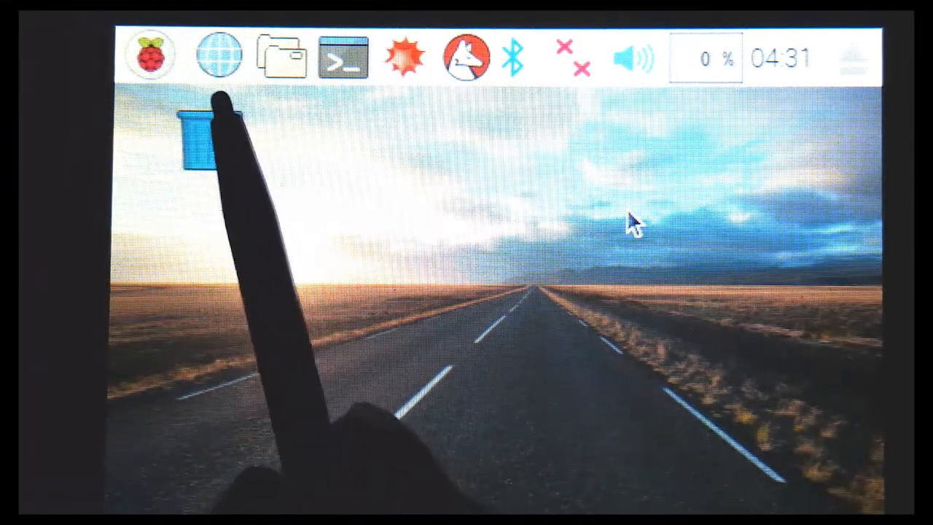
Tap the Raspbian desktop on the LCD to verify touch input works.
{"action": "left_click", "coordinate": [148, 57]}
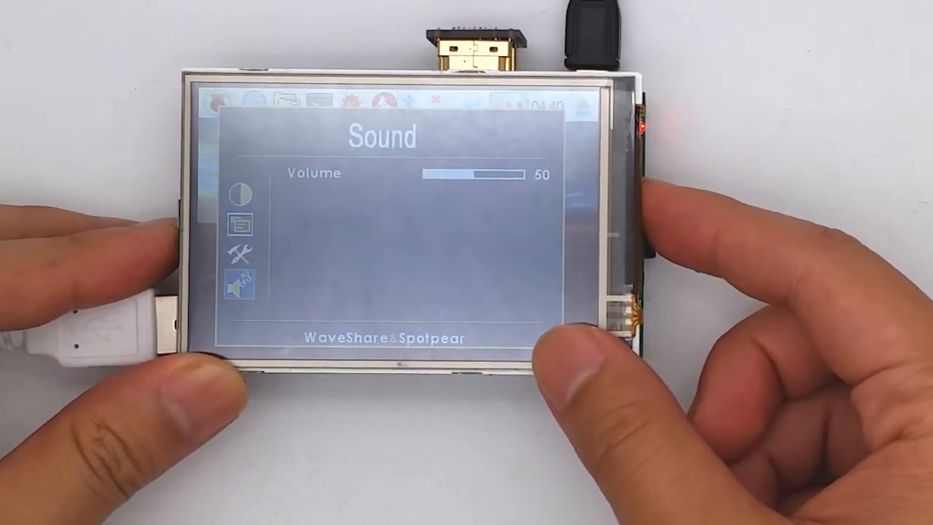
Switch the LCD's OSD menu from the Sound page to the Color page.
{"action": "left_click", "coordinate": [239, 219]}
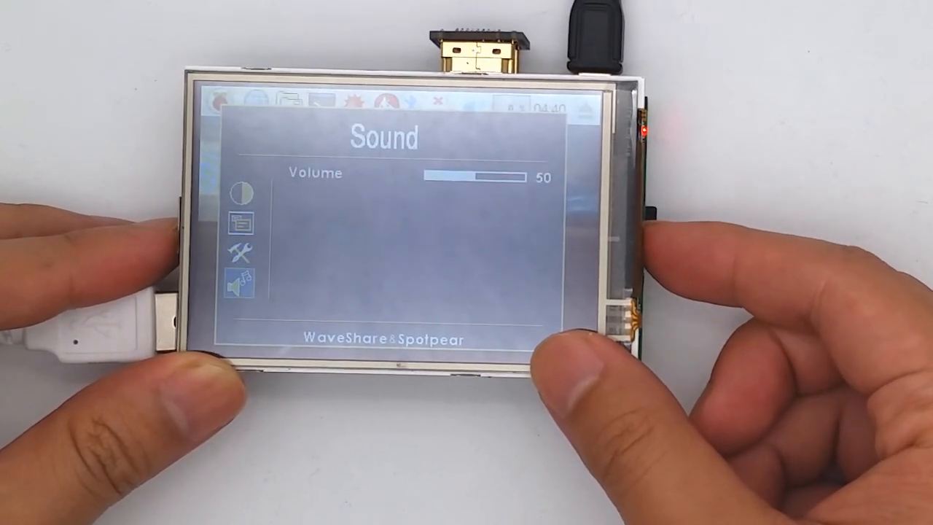
{"action": "left_click", "coordinate": [241, 193]}
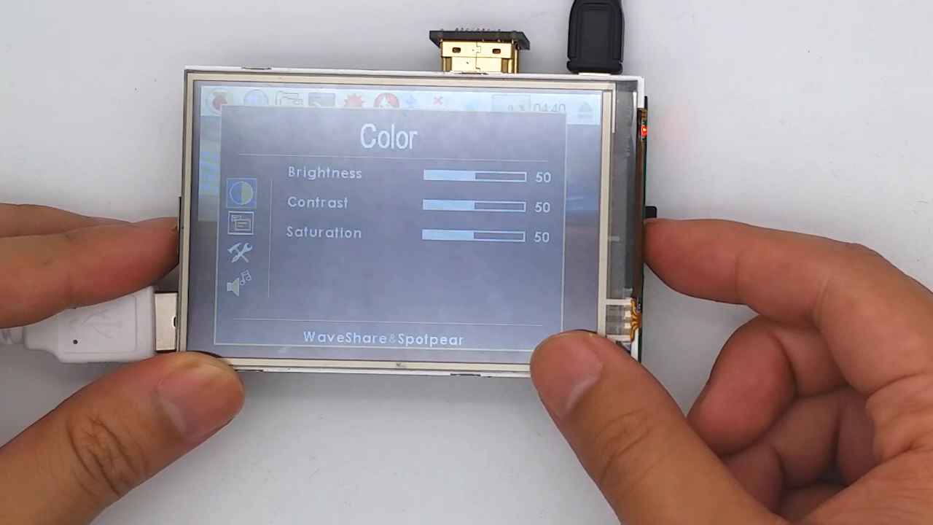